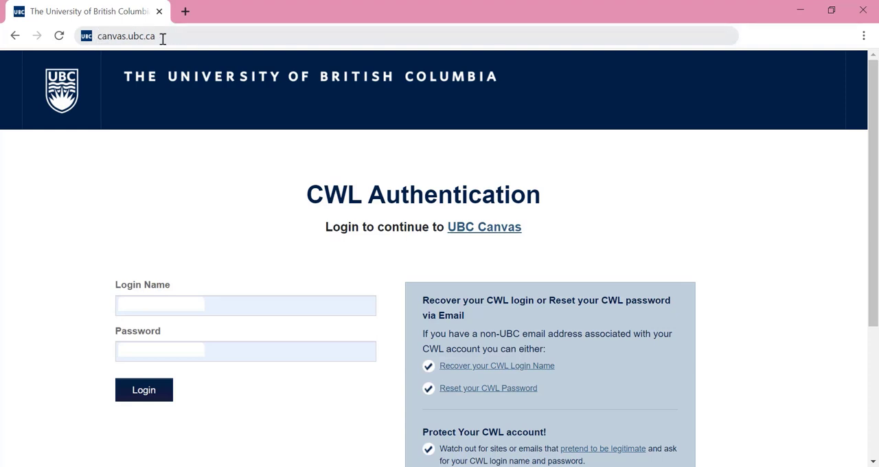
# Step: Go to canvas.ubc.ca and sign in with the CWL login name and password
pyautogui.click(126, 35)
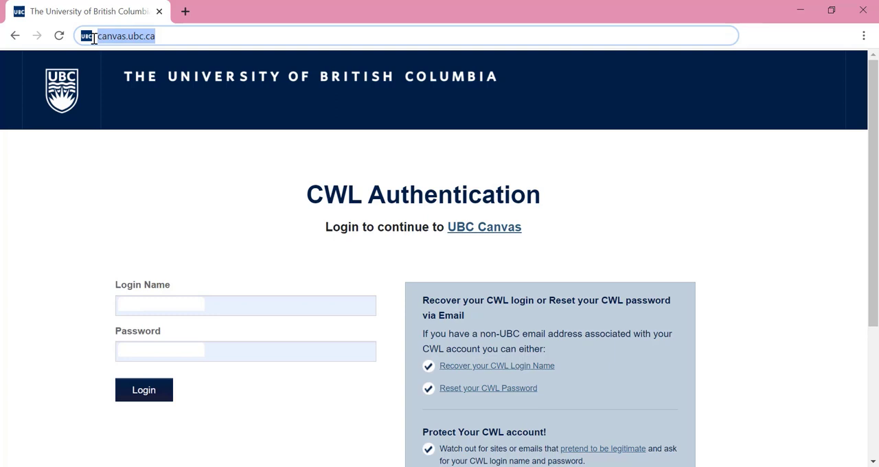
pyautogui.moveTo(170, 206)
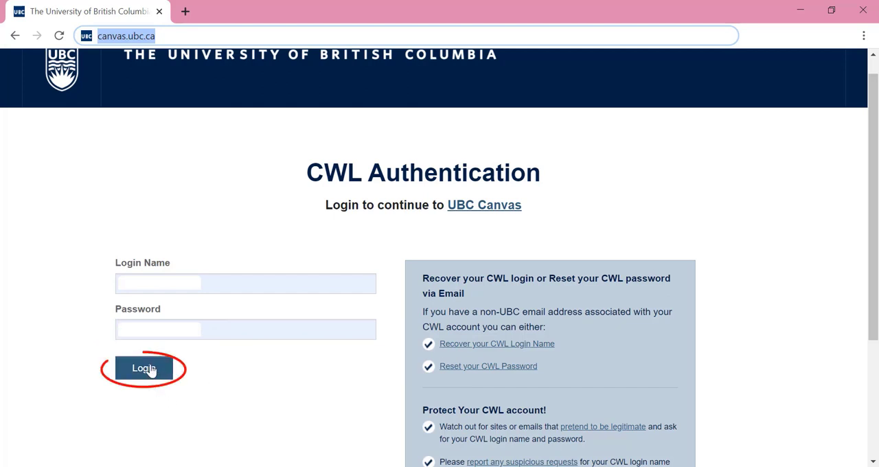
pyautogui.click(143, 368)
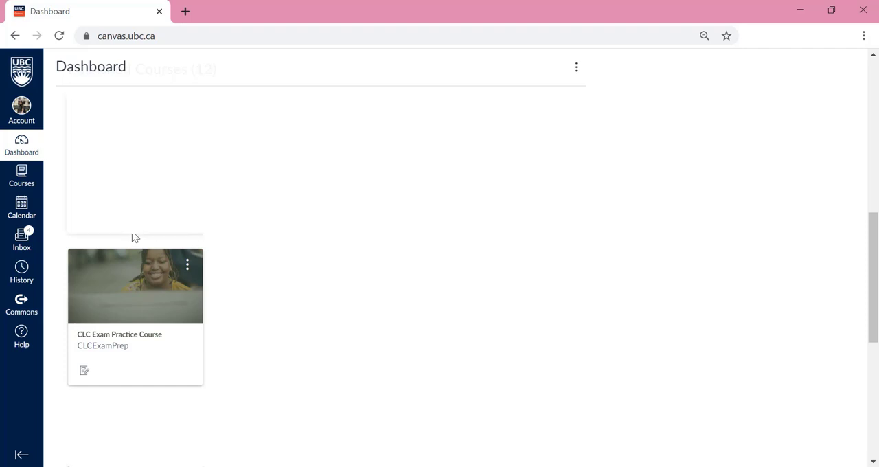
pyautogui.moveTo(101, 247)
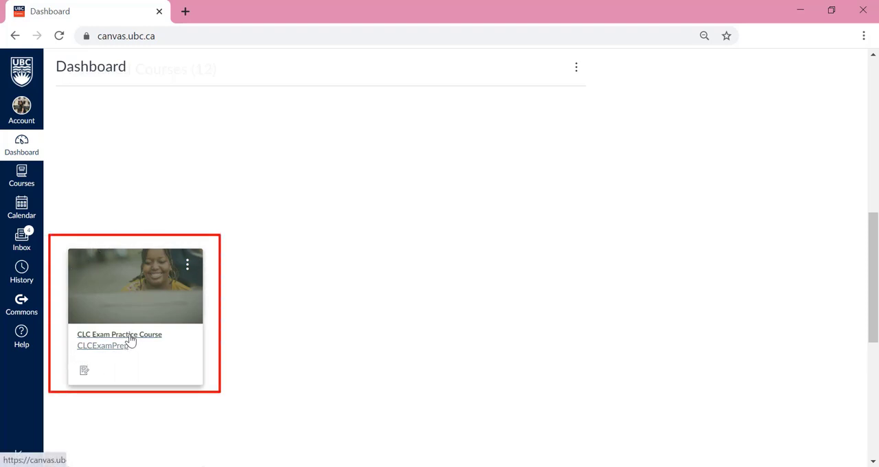
# Step: Open the CLC Exam Practice Course home page from its dashboard card
pyautogui.click(118, 335)
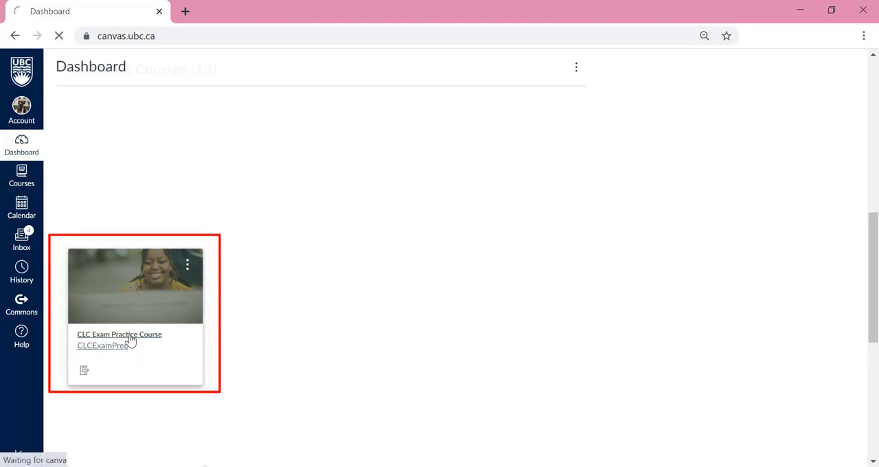
pyautogui.click(118, 335)
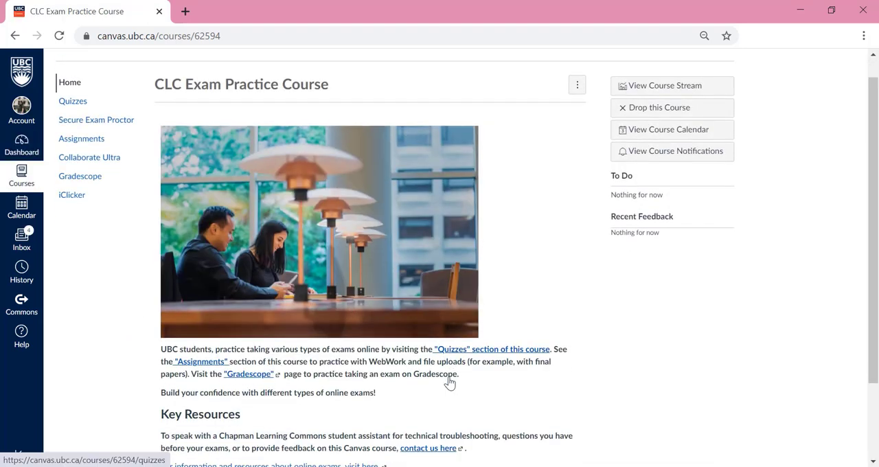
# Step: Open Collaborate Ultra from the course navigation menu
pyautogui.scroll(-3)
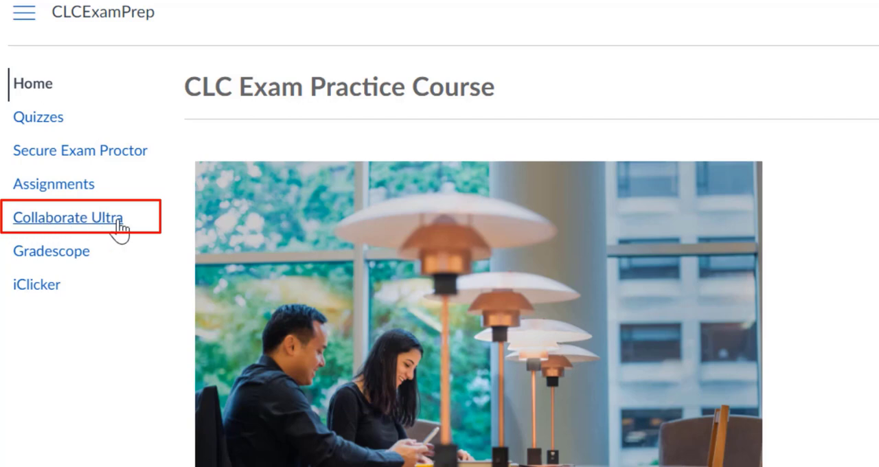
pyautogui.moveTo(107, 226)
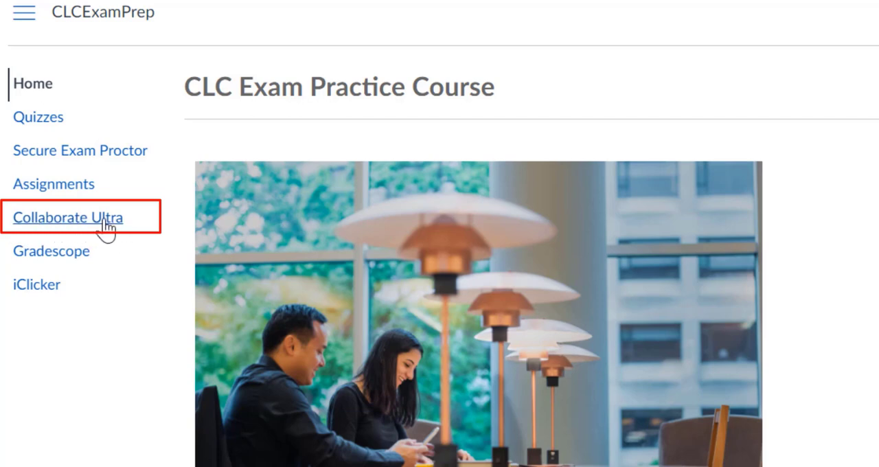
pyautogui.click(69, 217)
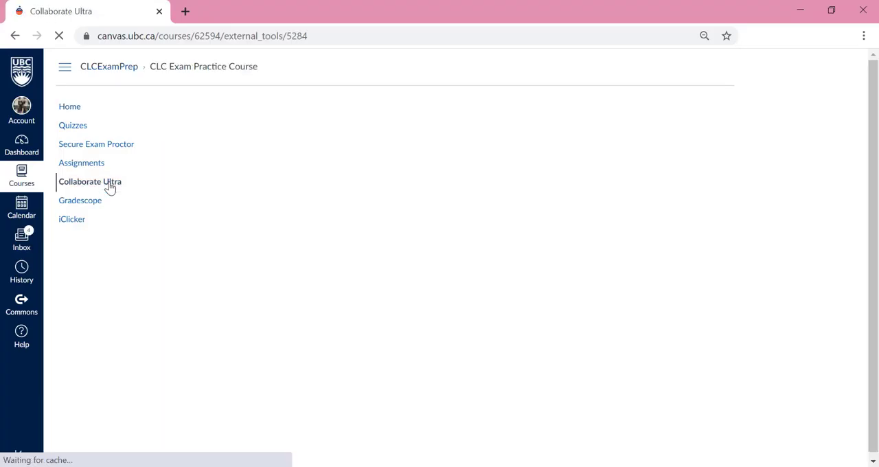
# Step: Load the sessions list and show the Lecture 1 session's details panel
pyautogui.click(91, 181)
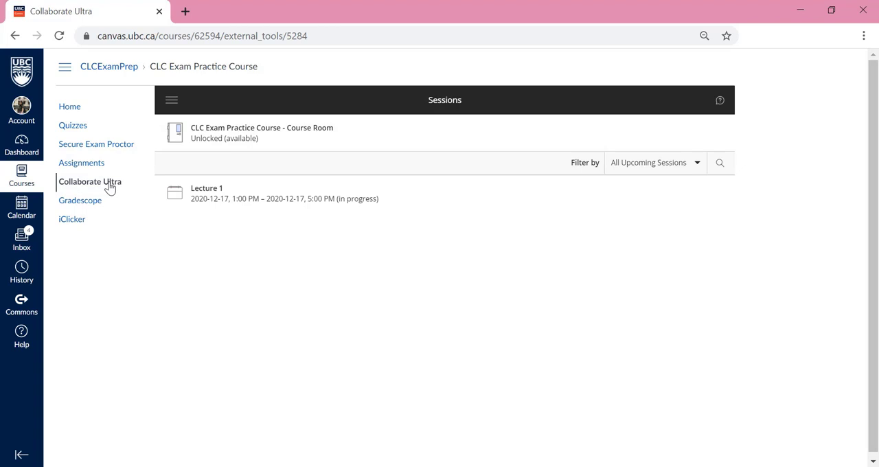
pyautogui.moveTo(132, 198)
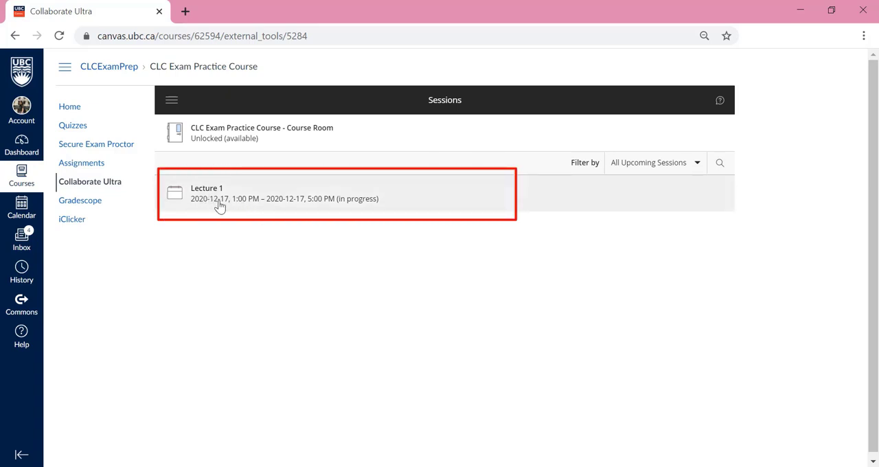
pyautogui.moveTo(212, 208)
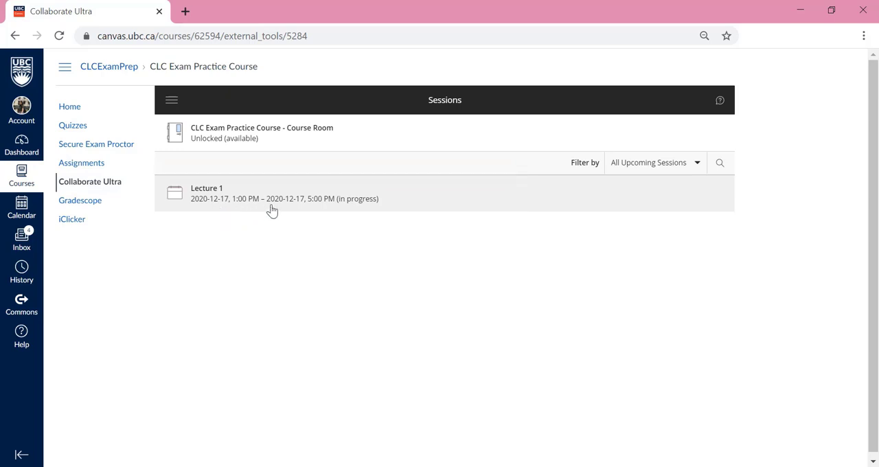
pyautogui.moveTo(351, 209)
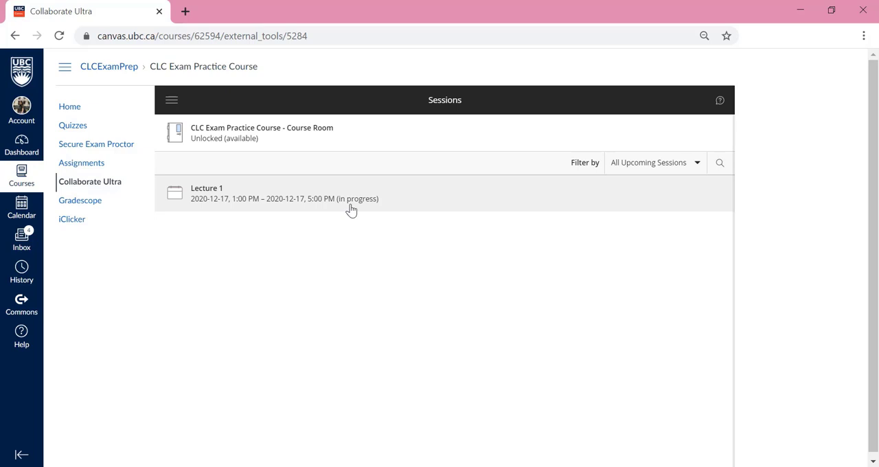
pyautogui.click(275, 195)
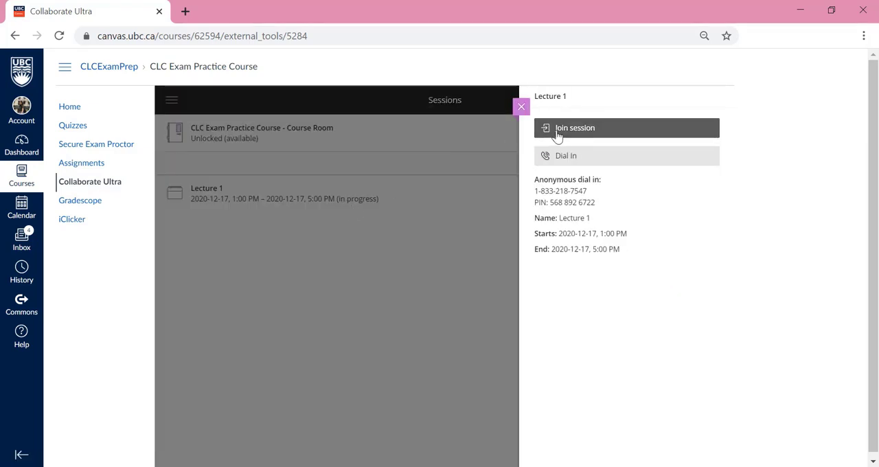
# Step: Join the Lecture 1 session, bringing up the audio test
pyautogui.click(574, 128)
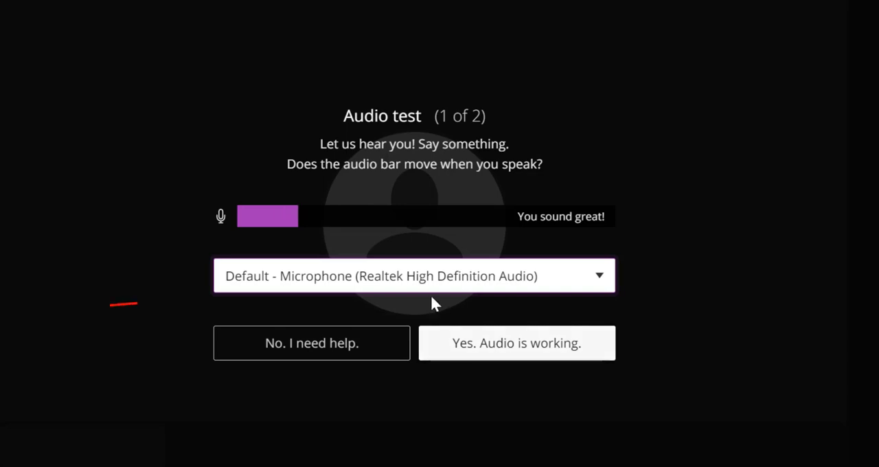
# Step: Choose Default - Microphone and confirm 'Yes. Audio is working.'
pyautogui.click(413, 275)
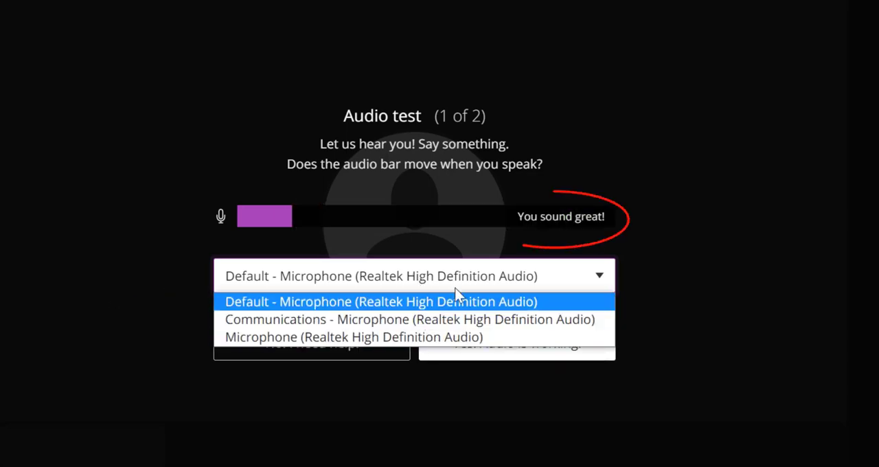
pyautogui.click(381, 300)
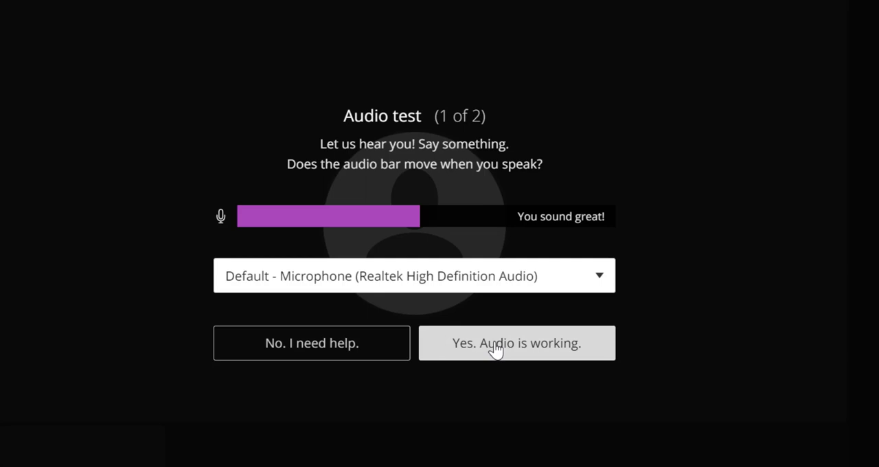
pyautogui.click(516, 341)
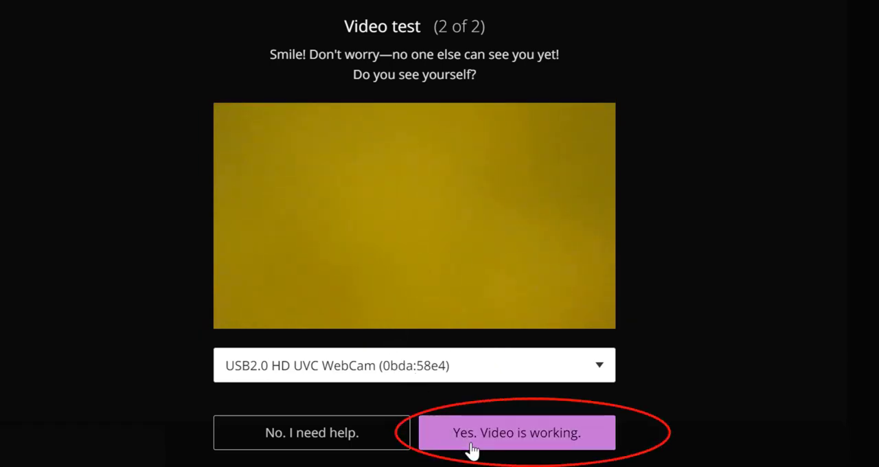
# Step: Confirm 'Yes. Video is working.' and close the Session menu tutorial popup
pyautogui.click(516, 431)
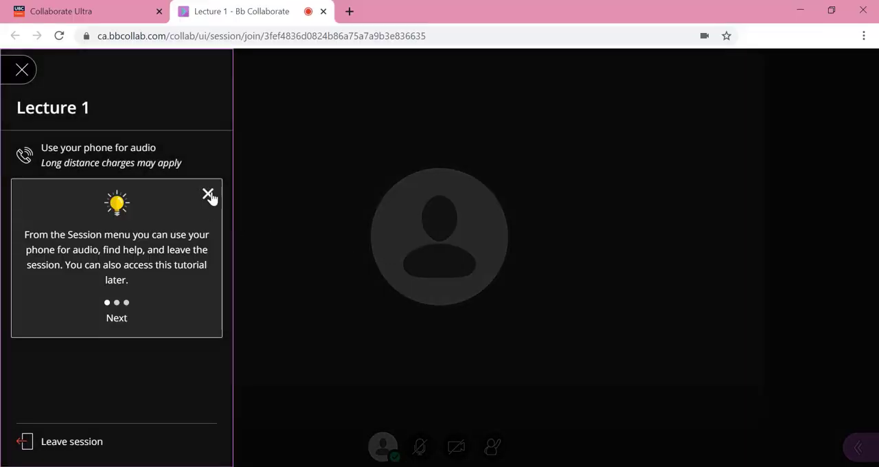
pyautogui.click(208, 195)
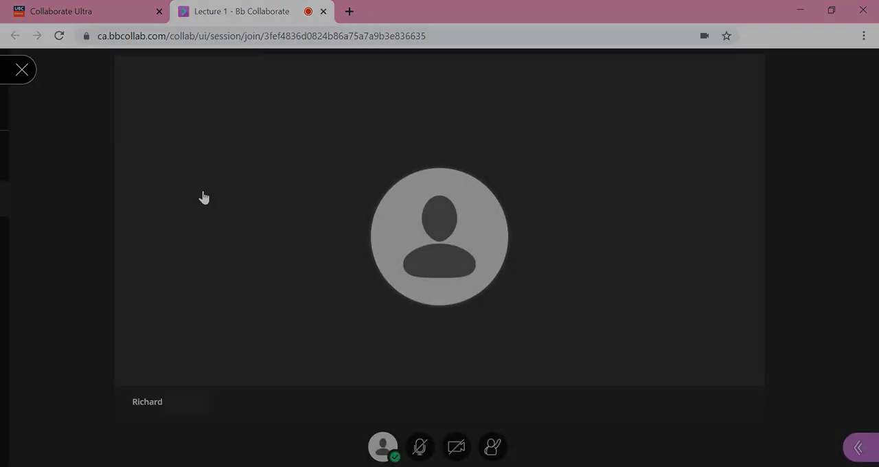